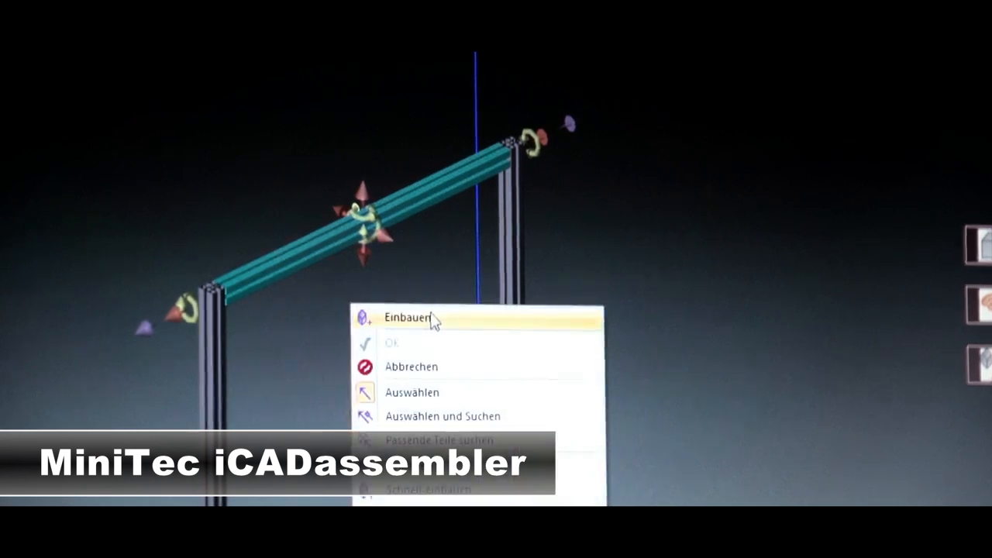
Step: Install the Flächenteil panel into the profile frame via Einbauen, entering Nachbearbeitung
left_click(408, 318)
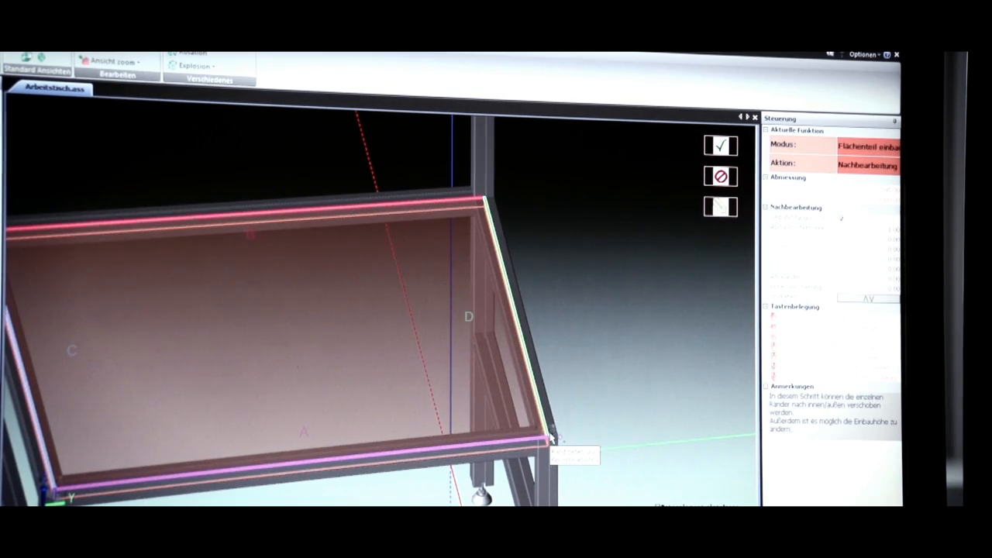